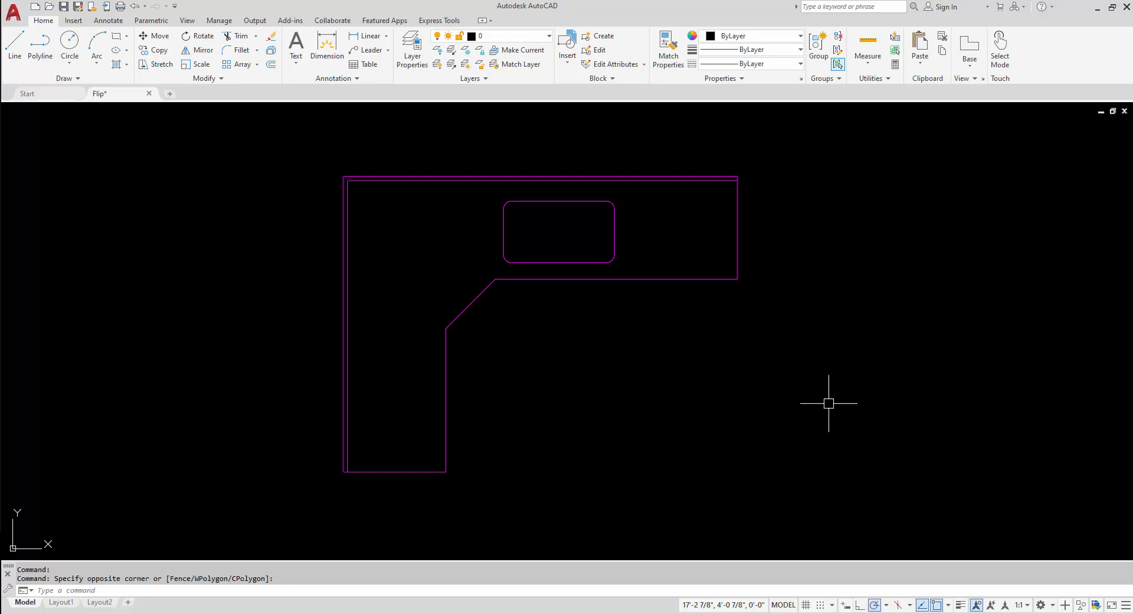
mouse_move(814, 404)
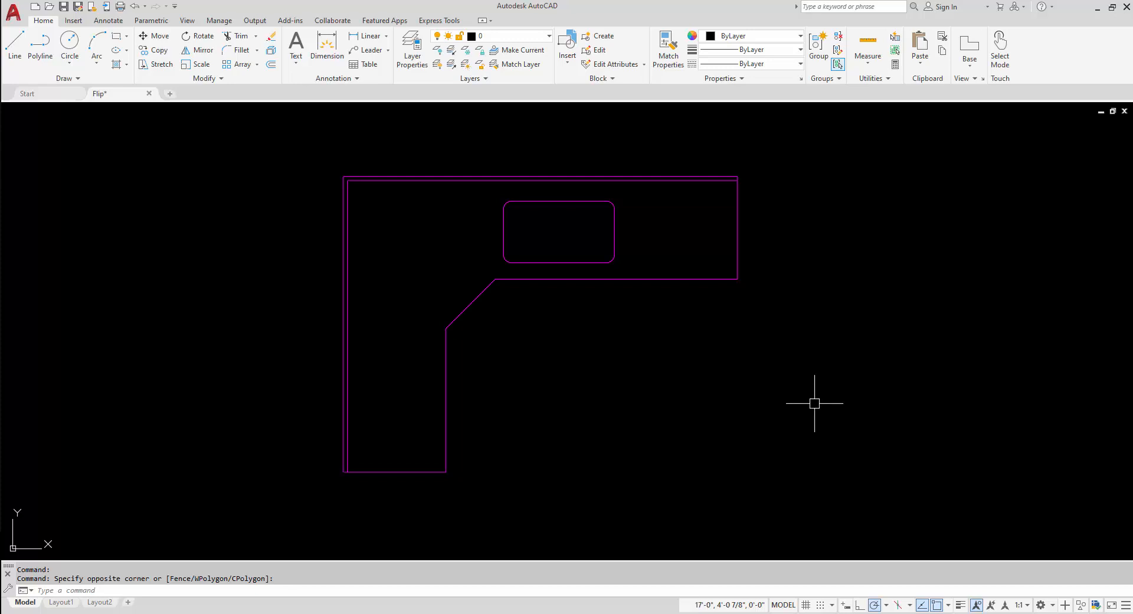
mouse_move(828, 403)
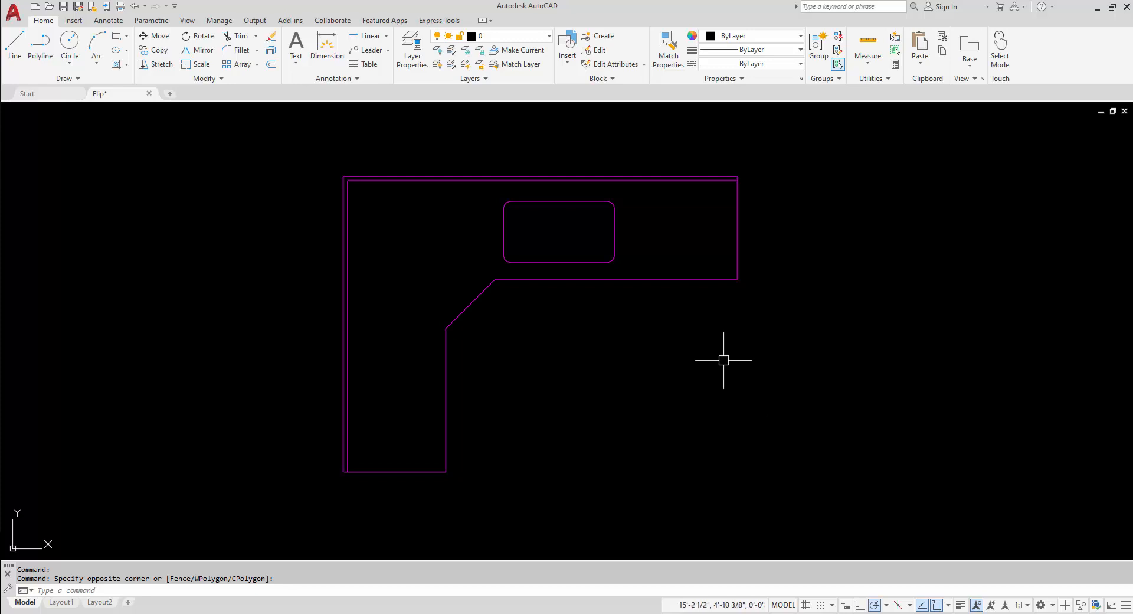
mouse_move(680, 290)
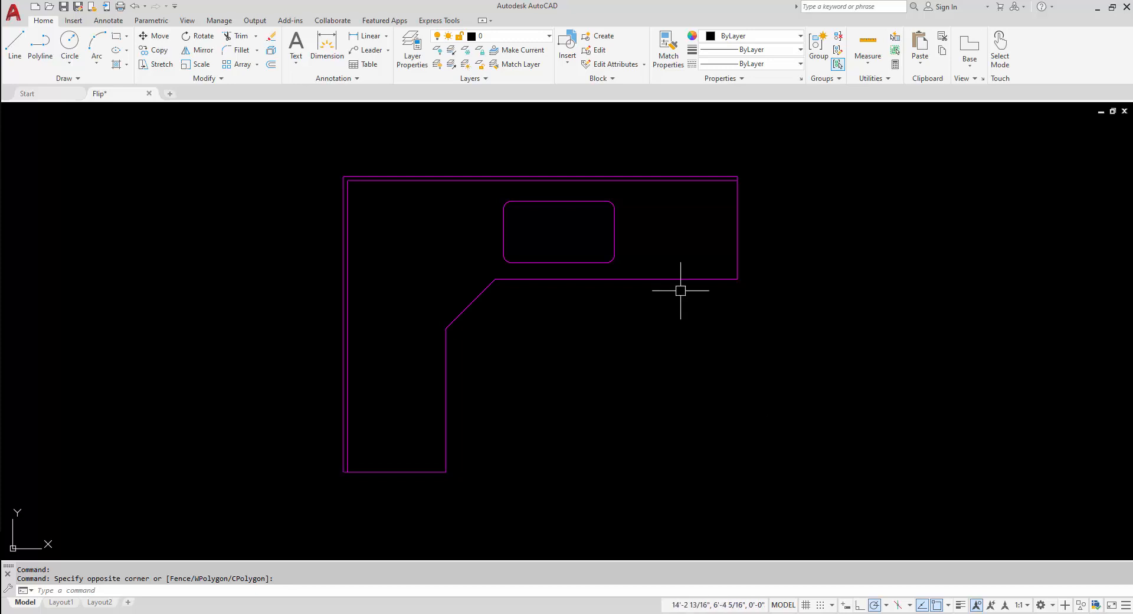
mouse_move(678, 279)
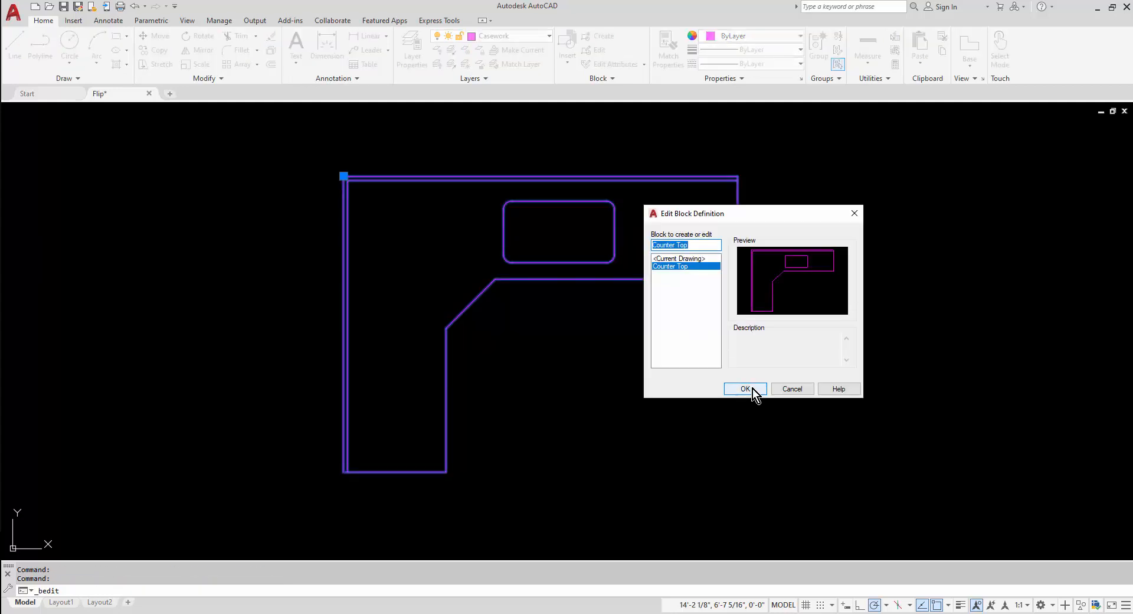
Confirm Counter Top in the Edit Block Definition dialog to open it in the Block Editor
click(745, 388)
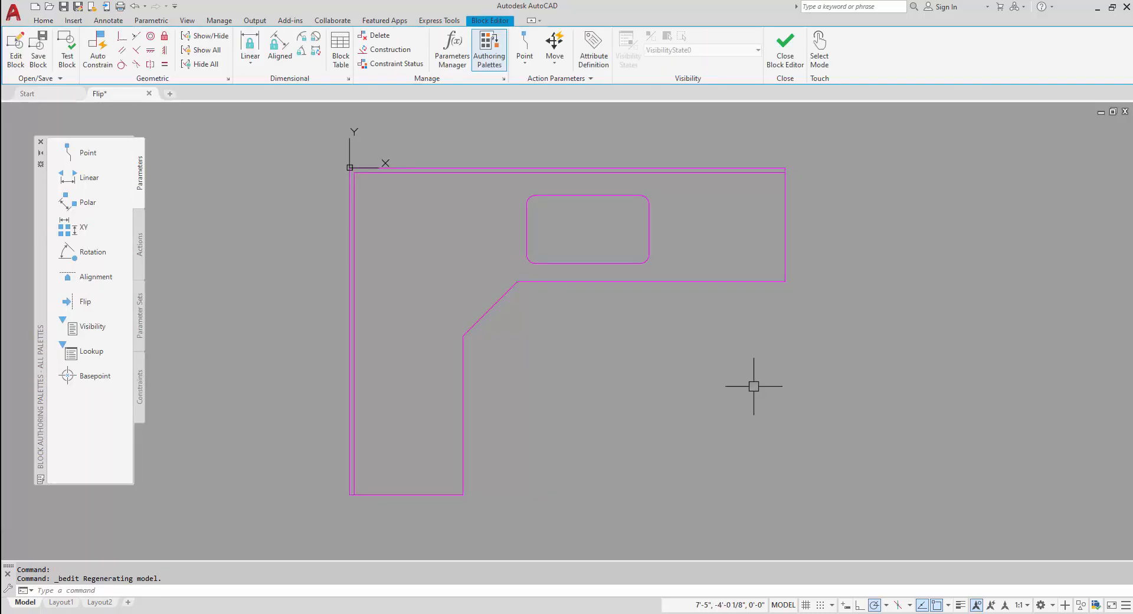
mouse_move(745, 379)
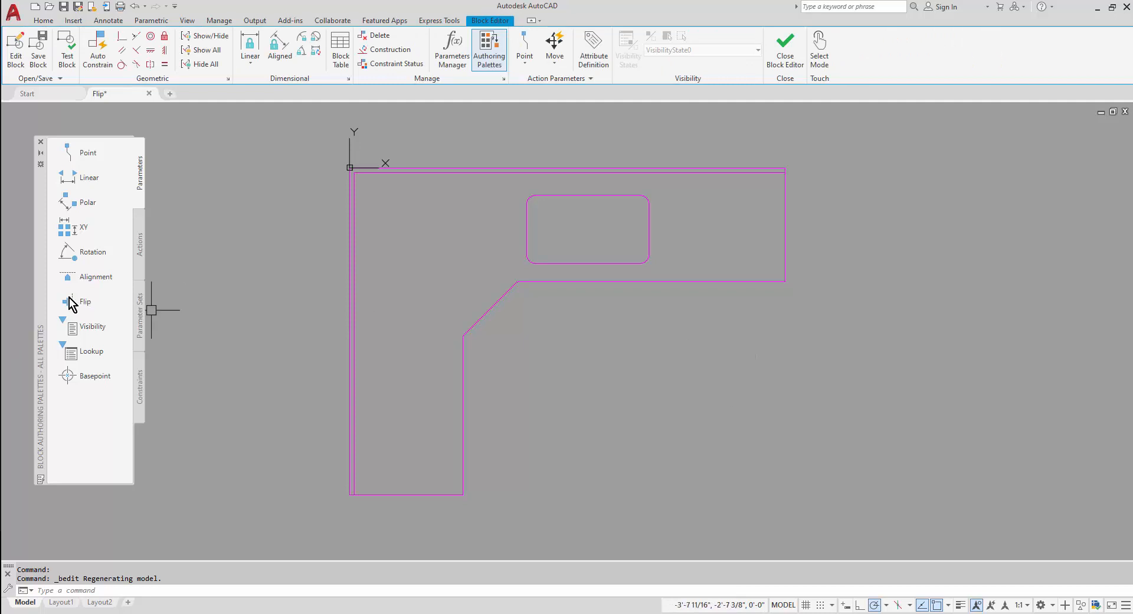
Start a Flip parameter from the Parameters palette for the horizontal reflection line
click(85, 302)
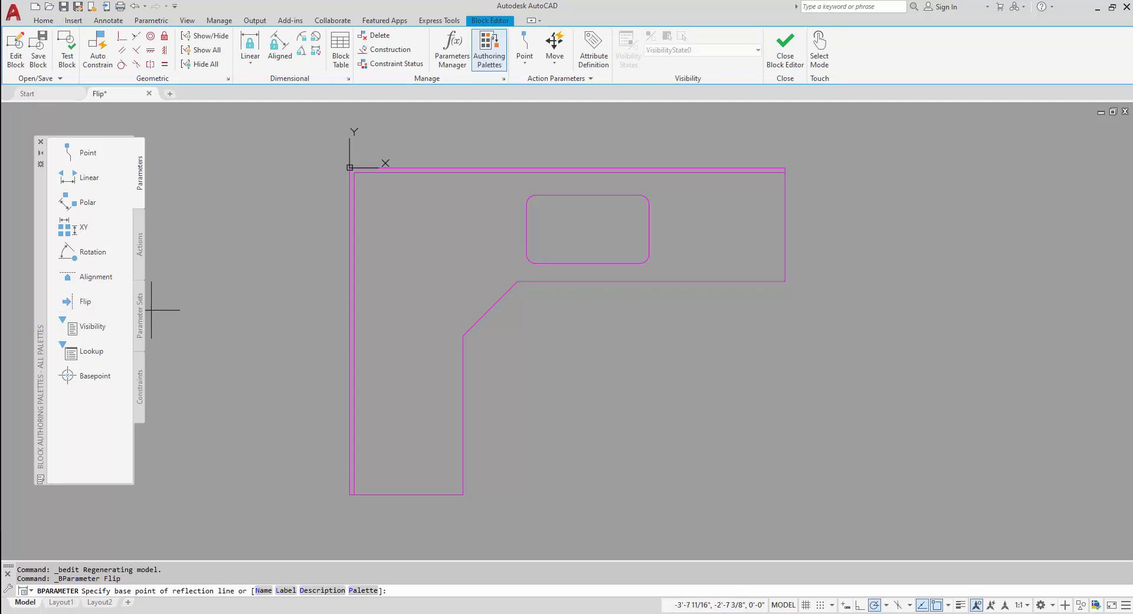
mouse_move(285, 327)
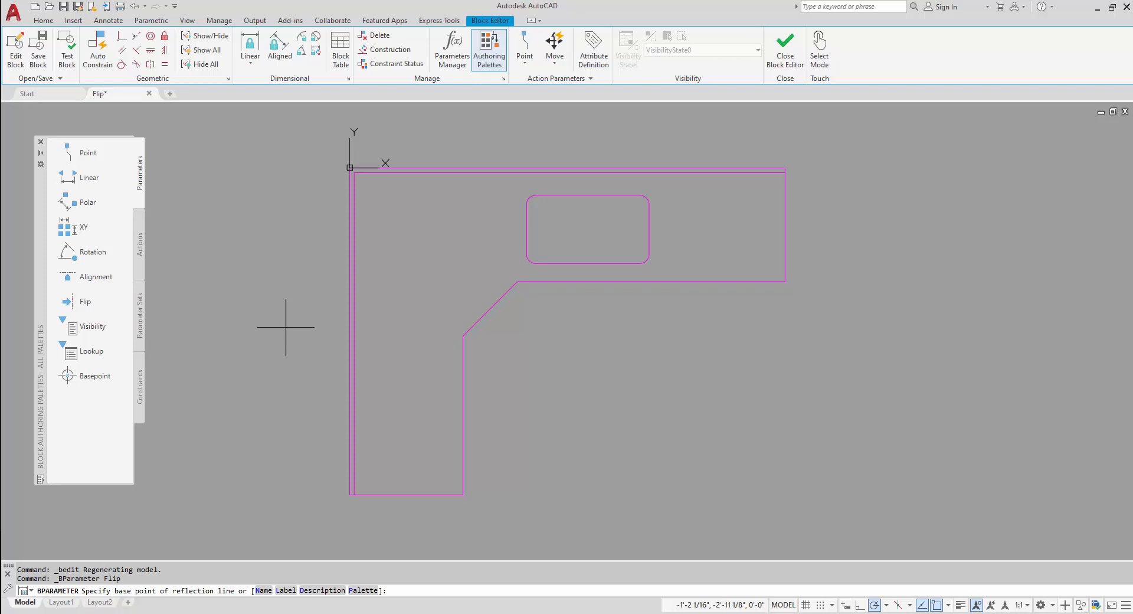
mouse_move(347, 322)
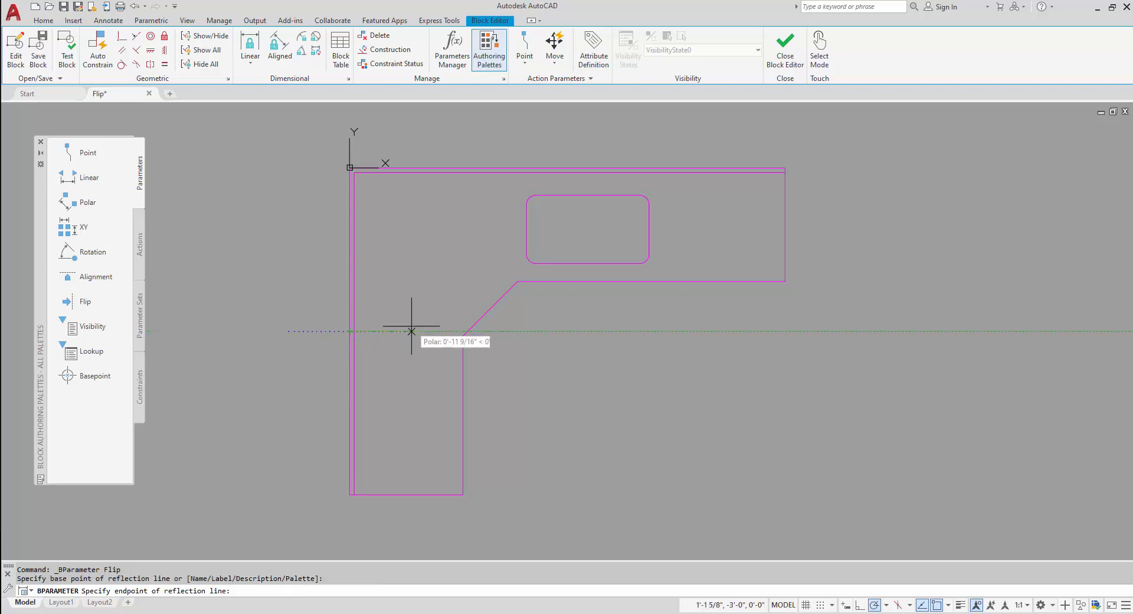
mouse_move(584, 331)
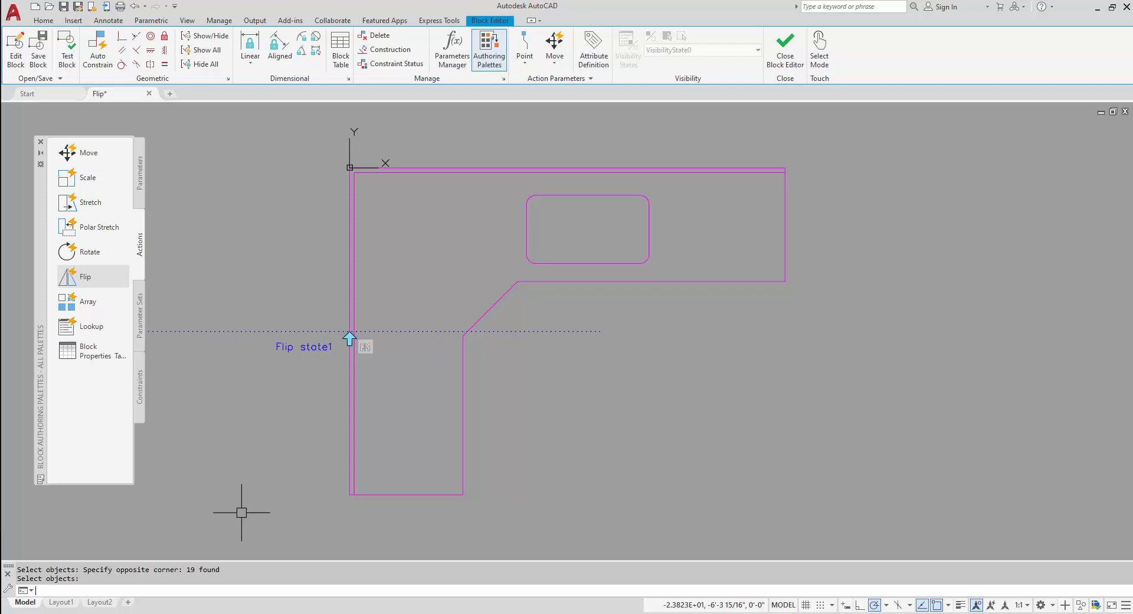
mouse_move(254, 495)
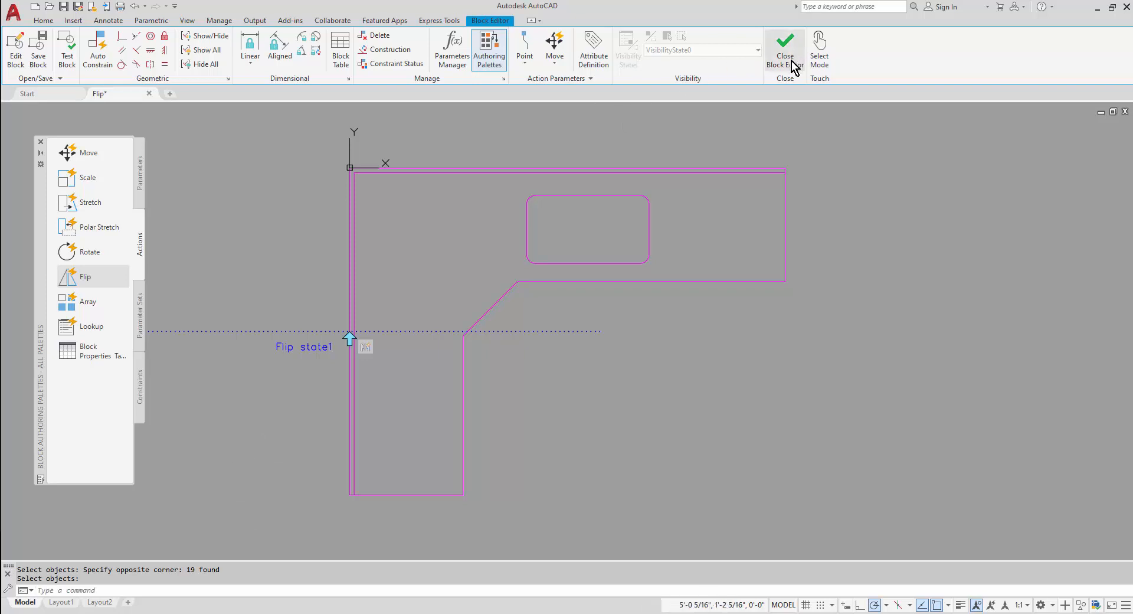
Close the Block Editor and select the countertop block in model space
click(785, 43)
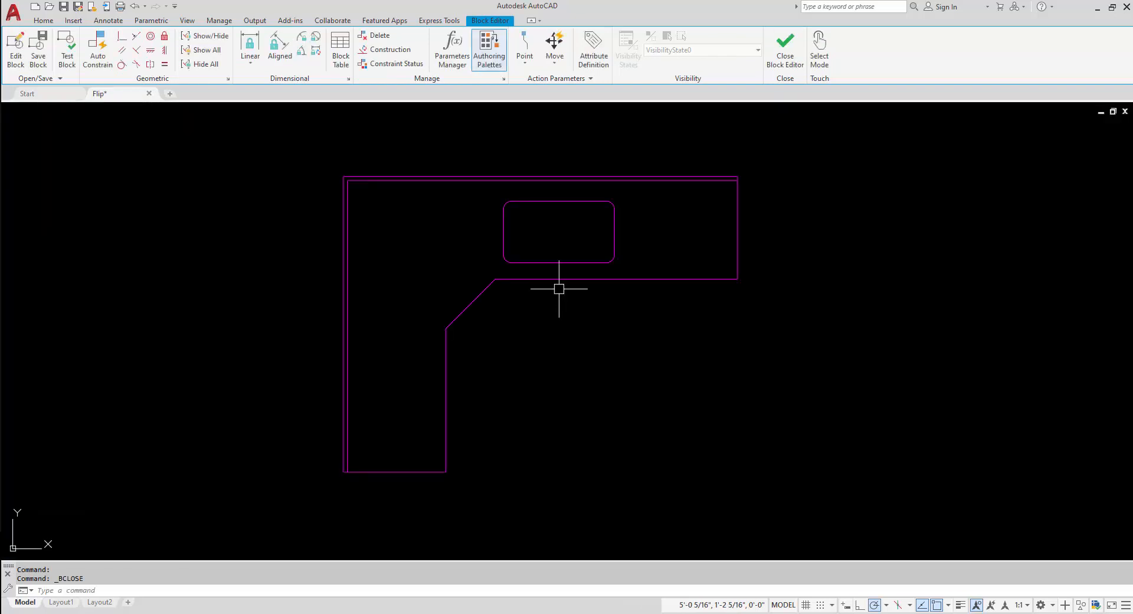
click(785, 44)
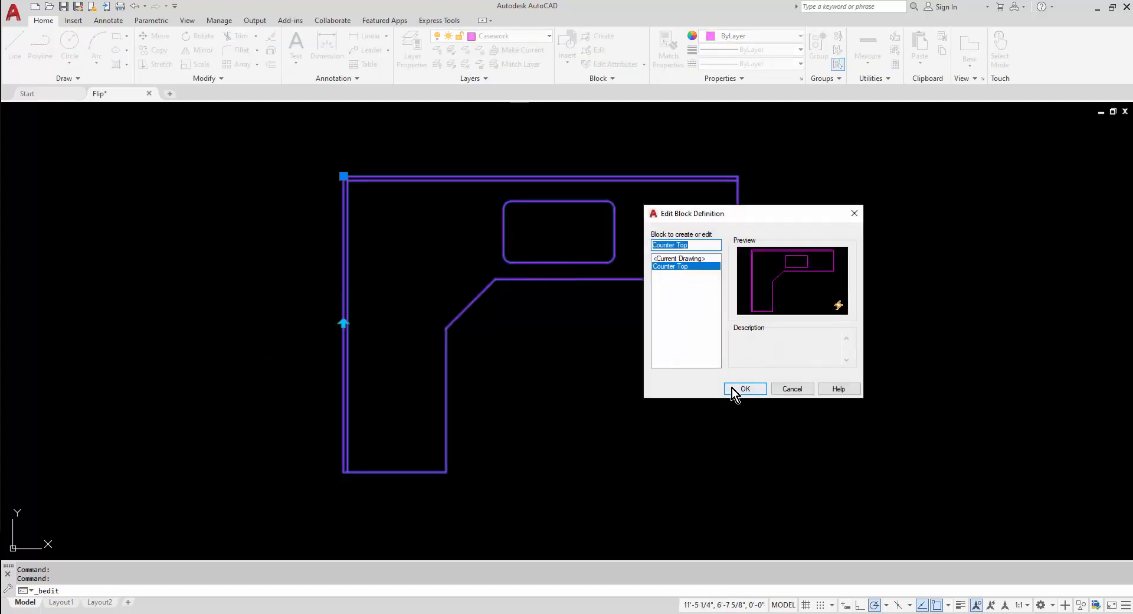
Reopen Counter Top in the Block Editor and start the second Flip parameter
click(745, 389)
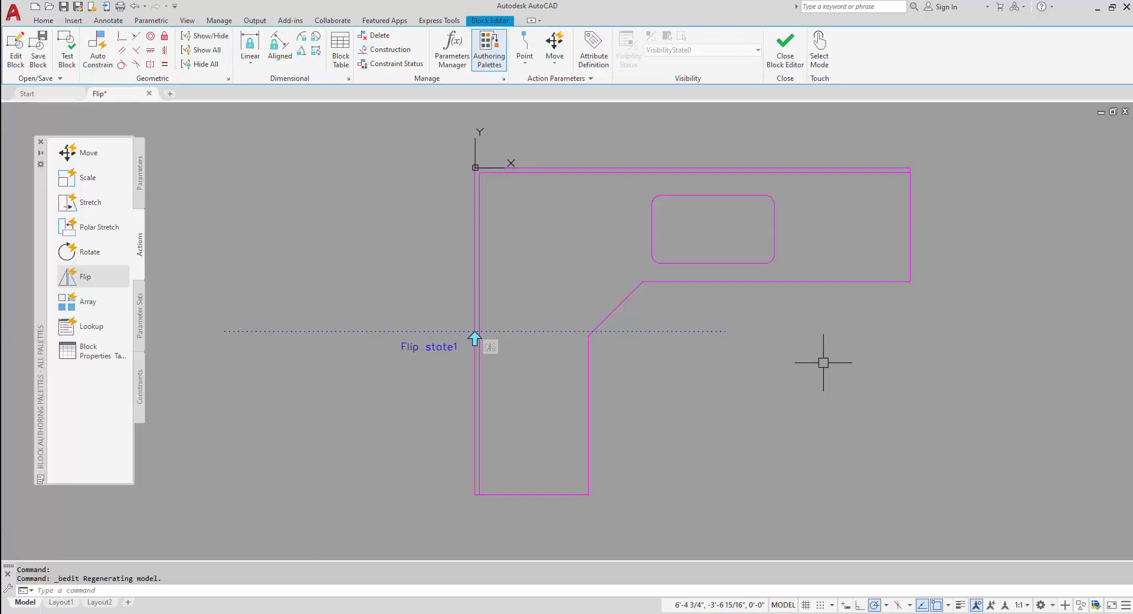
mouse_move(141, 196)
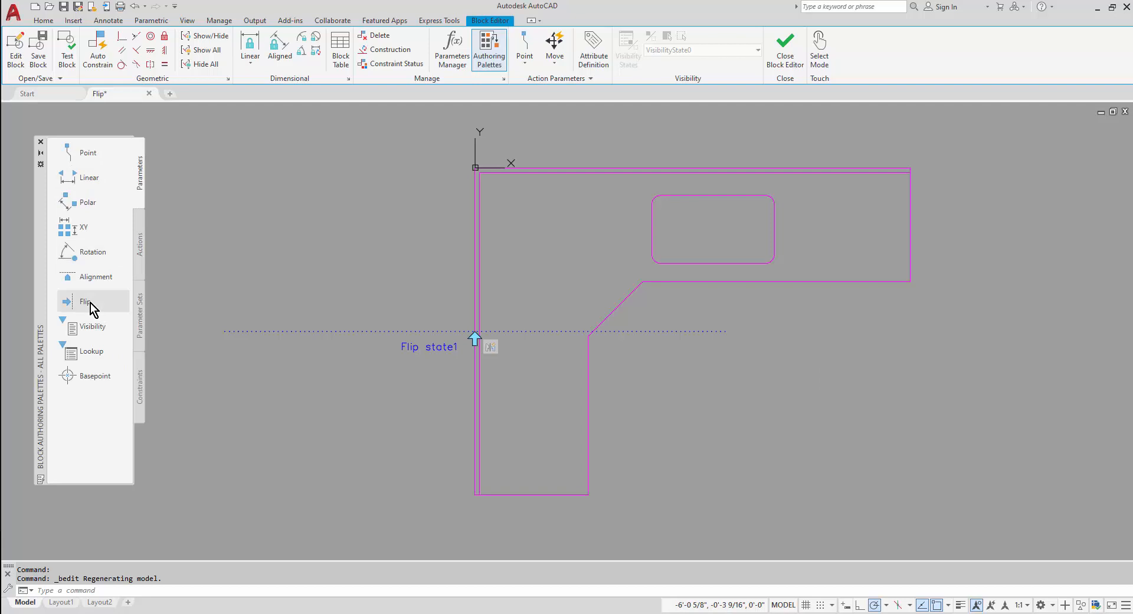
click(85, 301)
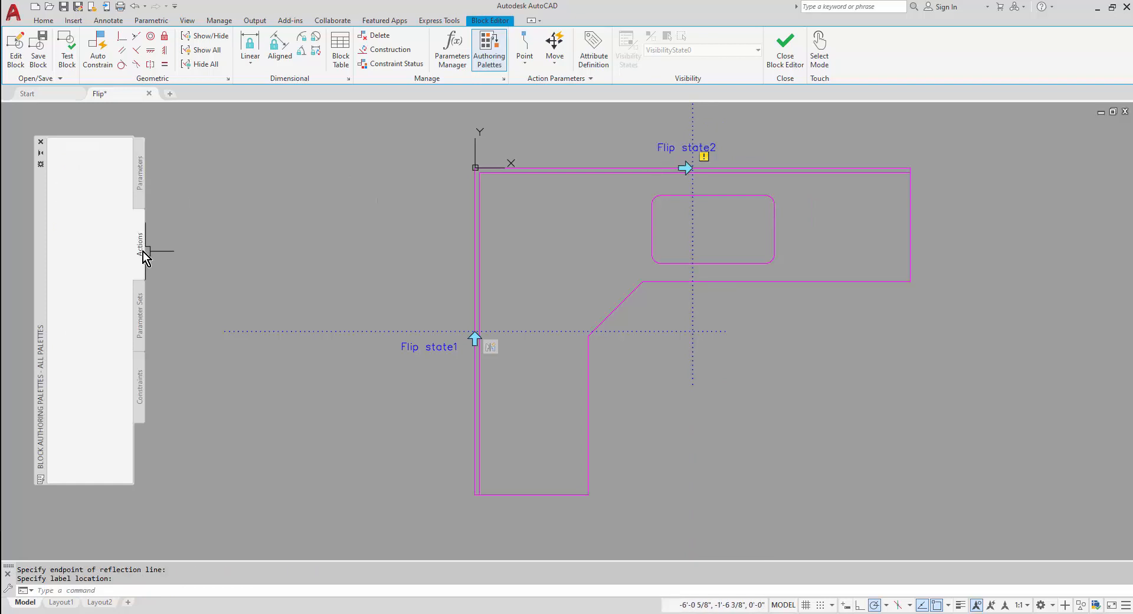
Attach a flip action to Flip state2 over all countertop geometry, then close and save
click(140, 242)
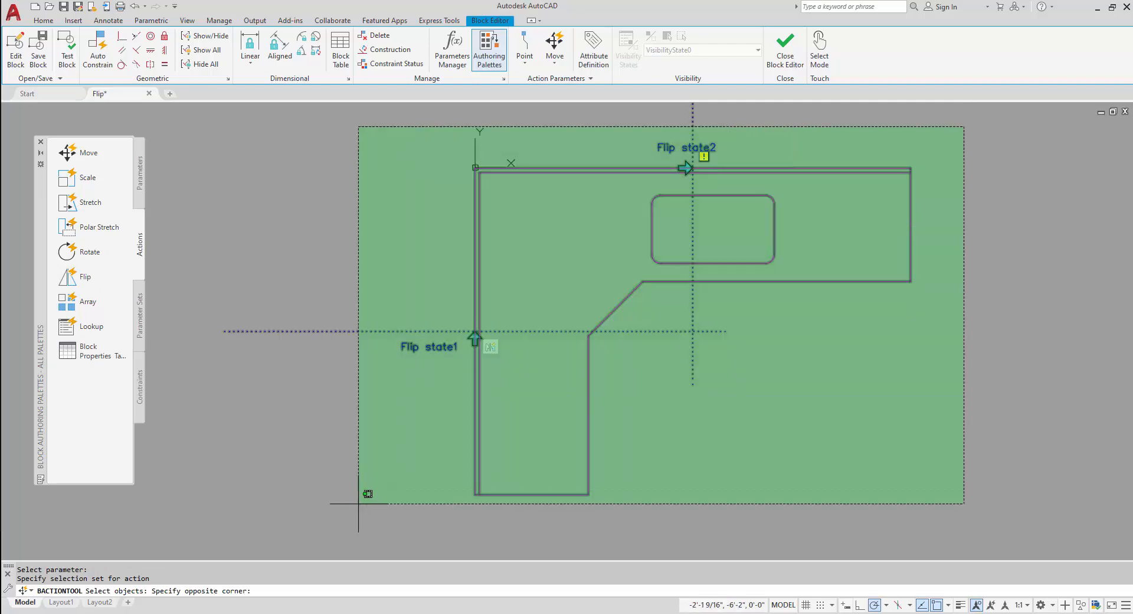
click(354, 494)
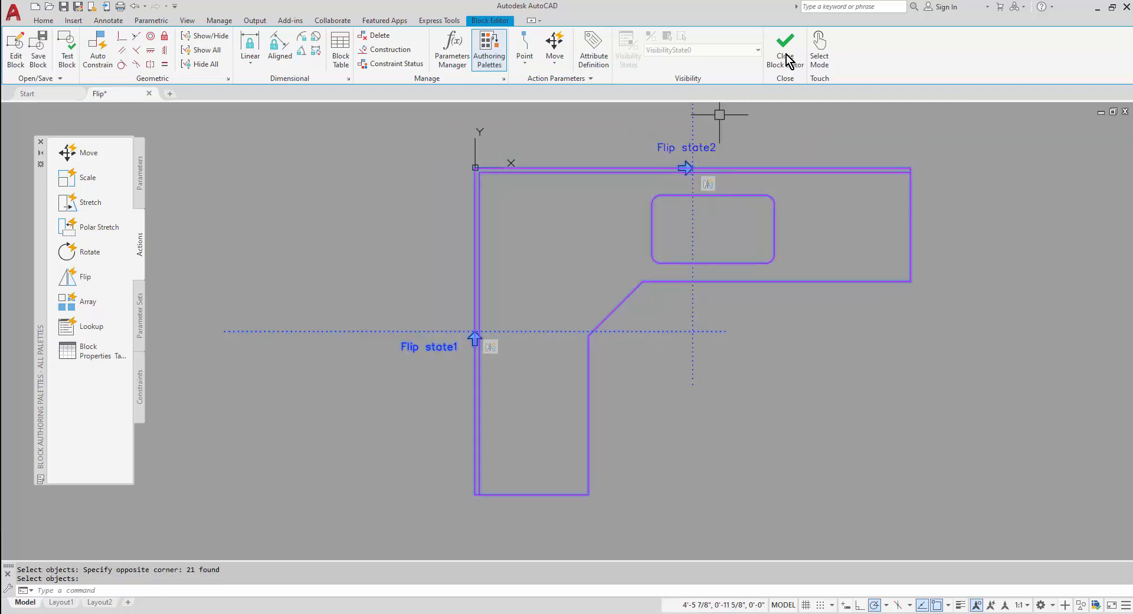
click(785, 49)
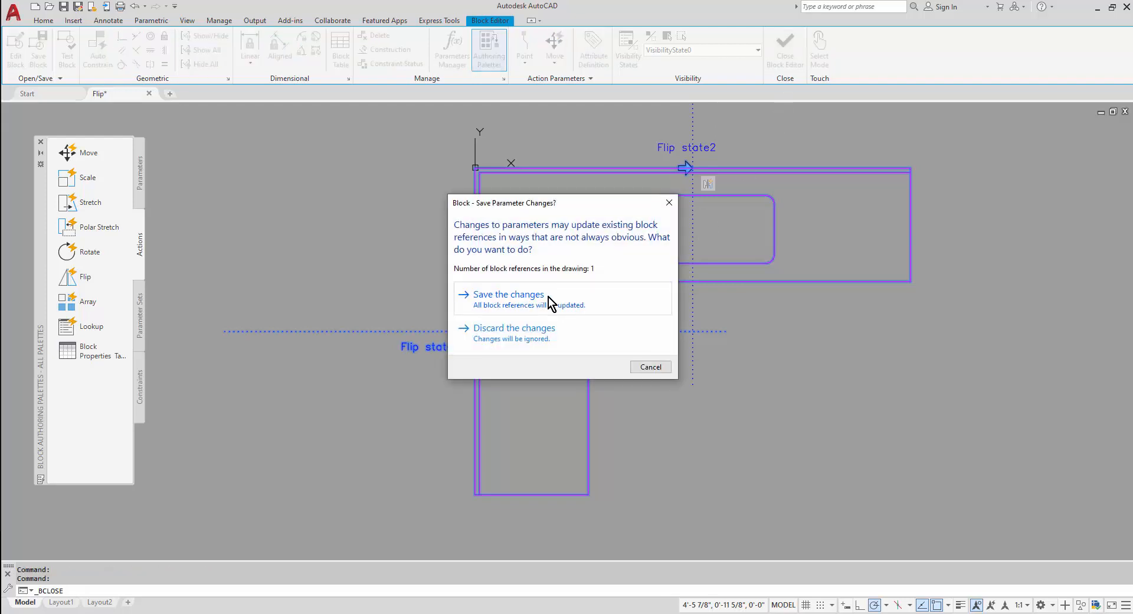
click(508, 294)
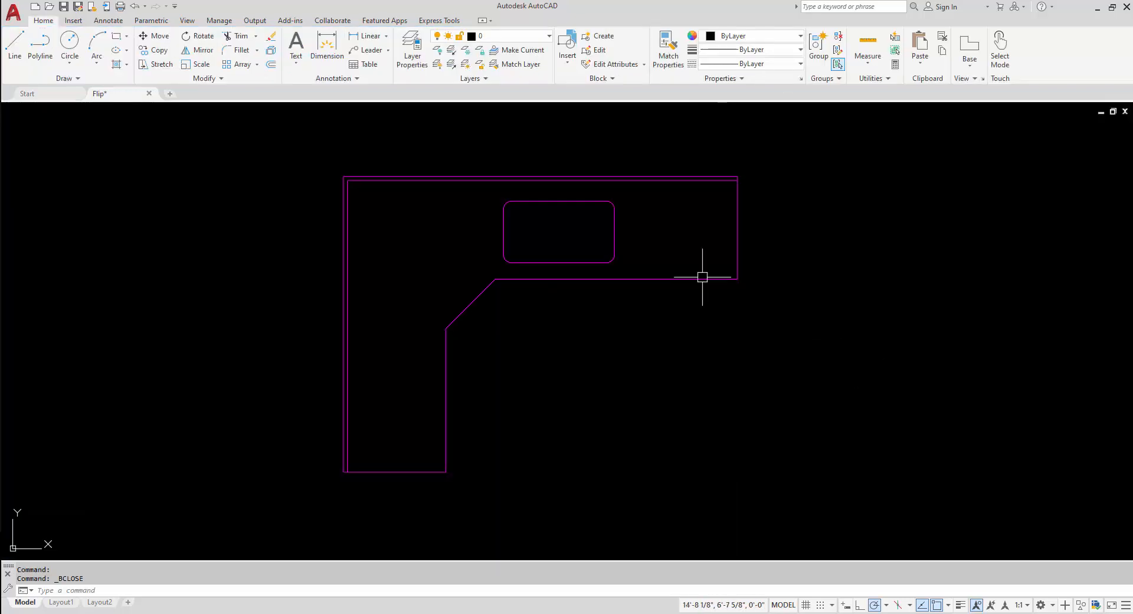